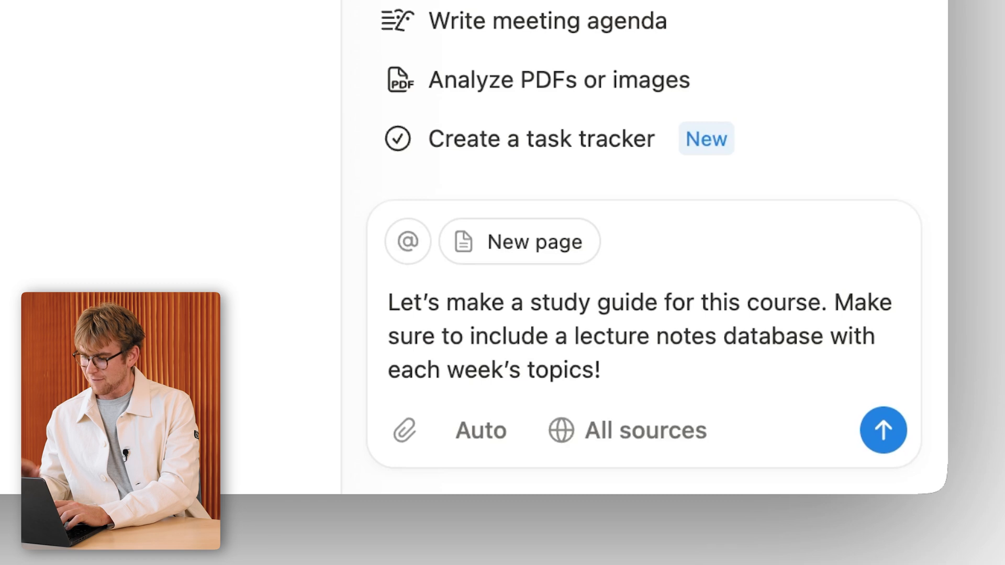
mouse_move(569, 381)
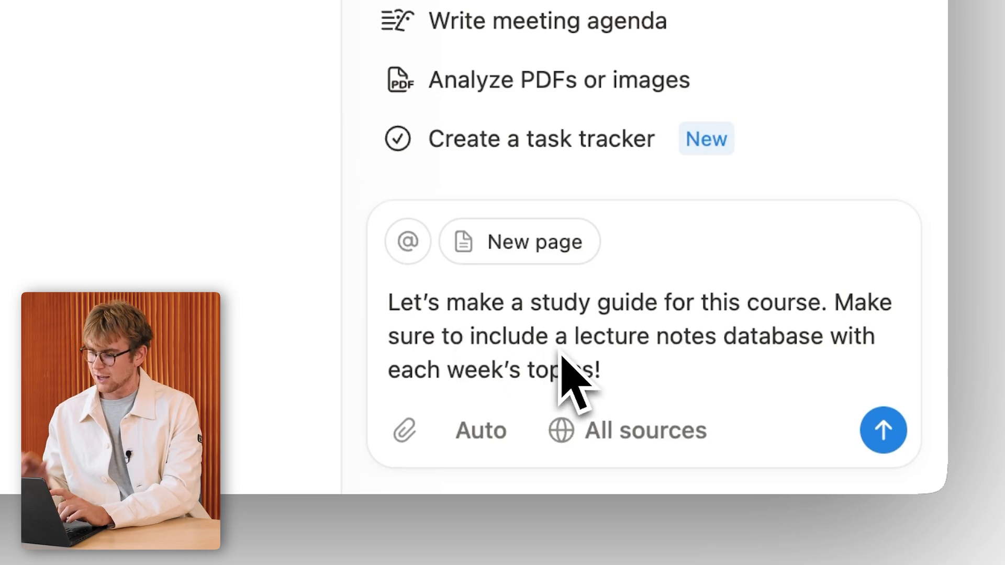
mouse_move(532, 368)
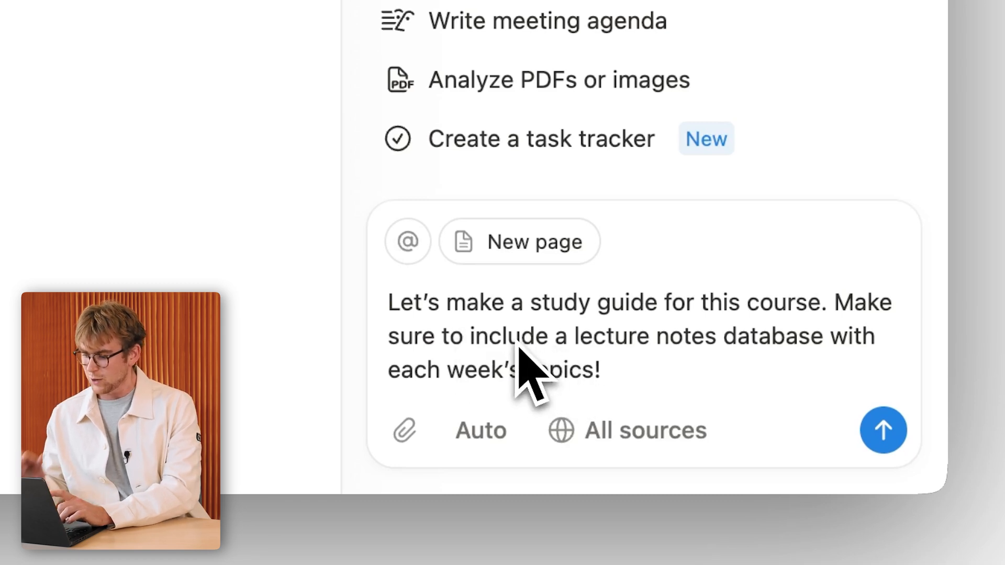
mouse_move(404, 430)
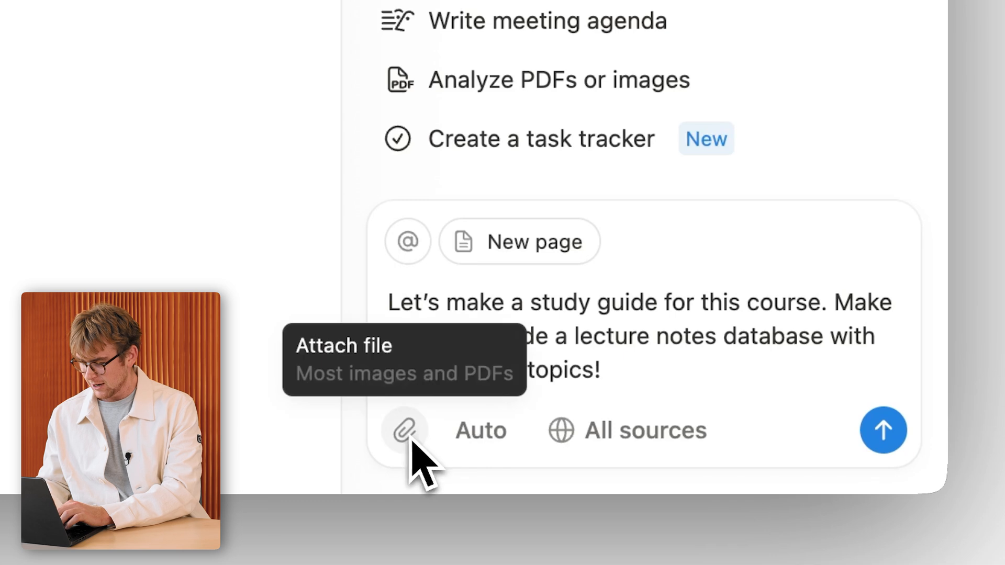
Attach CS101_Syllabus.pdf to the Notion AI study-guide request.
click(404, 430)
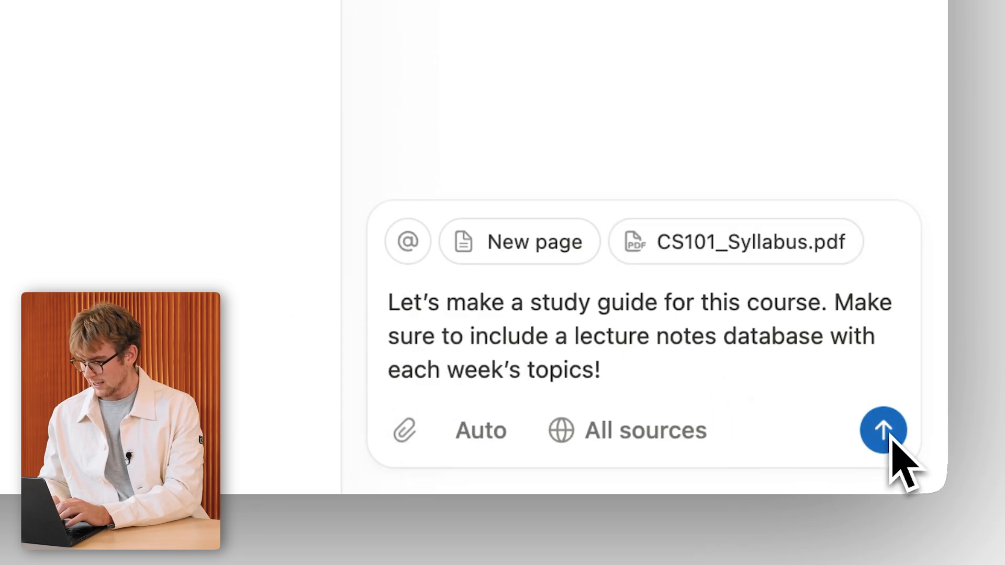
Send the request and follow the CS101 Study Guide page as AI writes overview, expectations, schedule and deadlines.
click(883, 431)
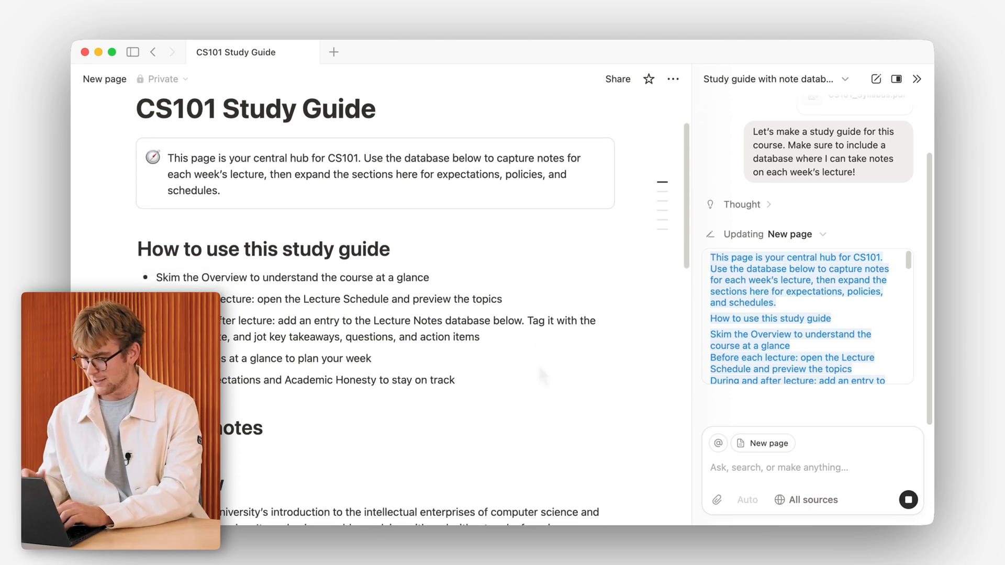
scroll(down, 3)
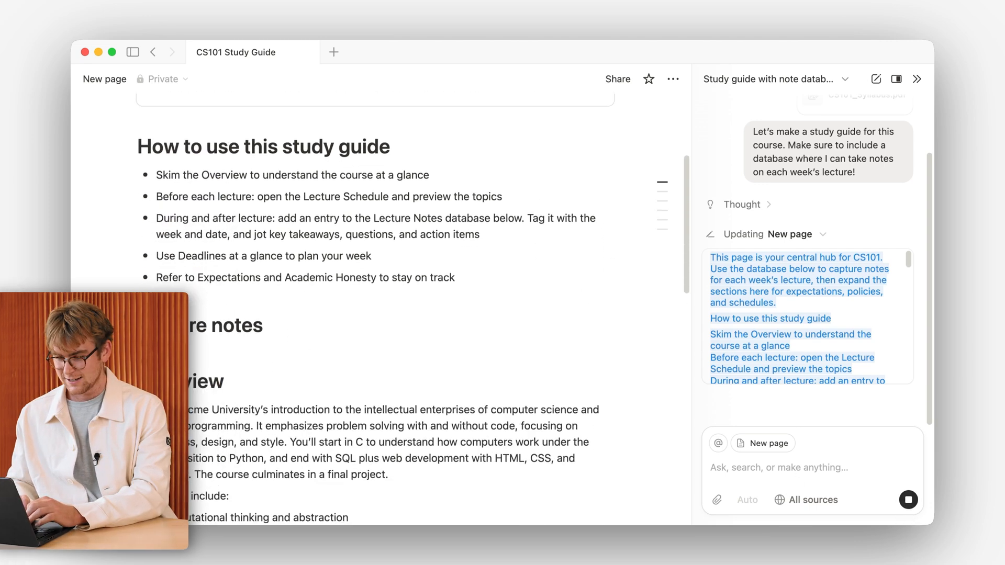
scroll(down, 3)
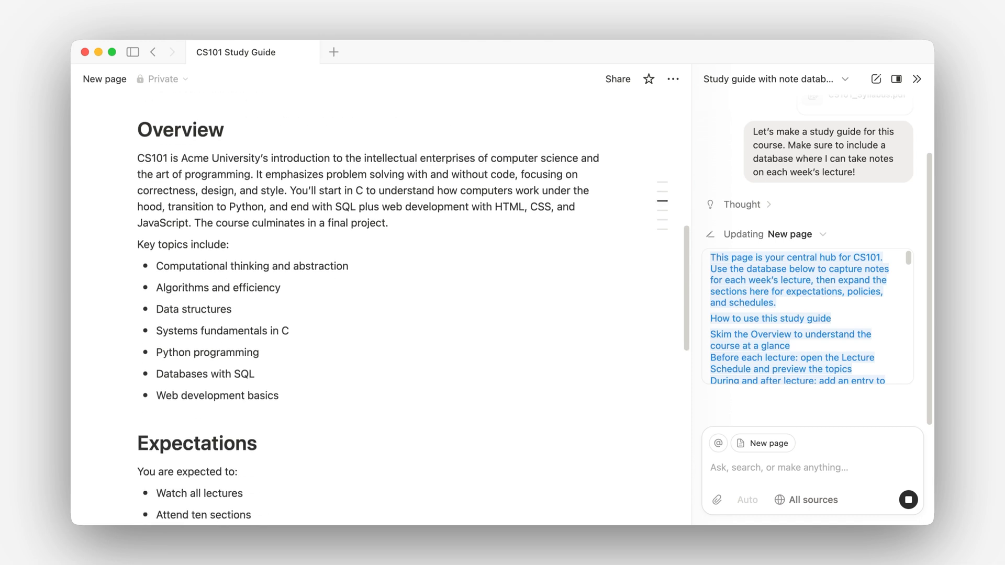
scroll(down, 3)
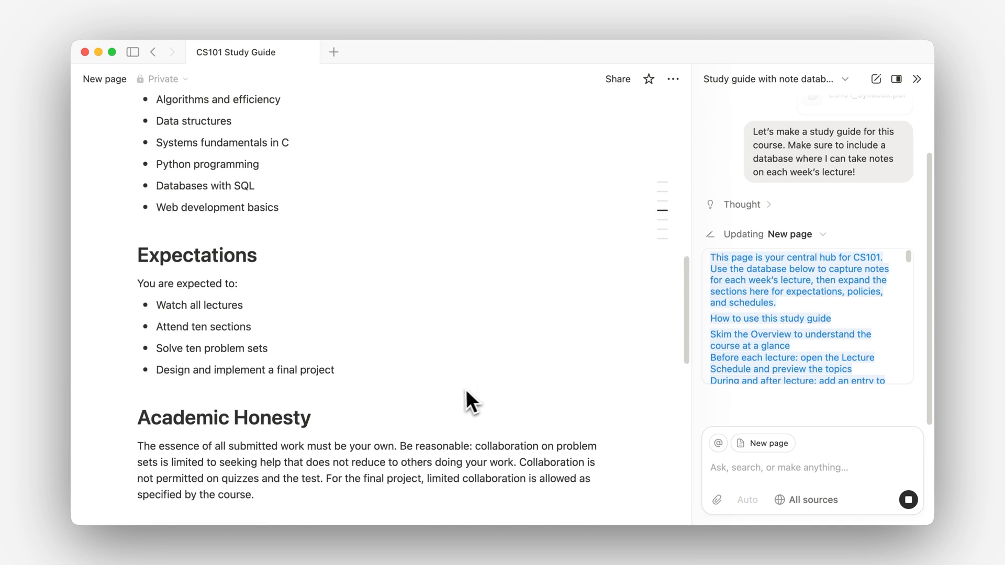
scroll(down, 3)
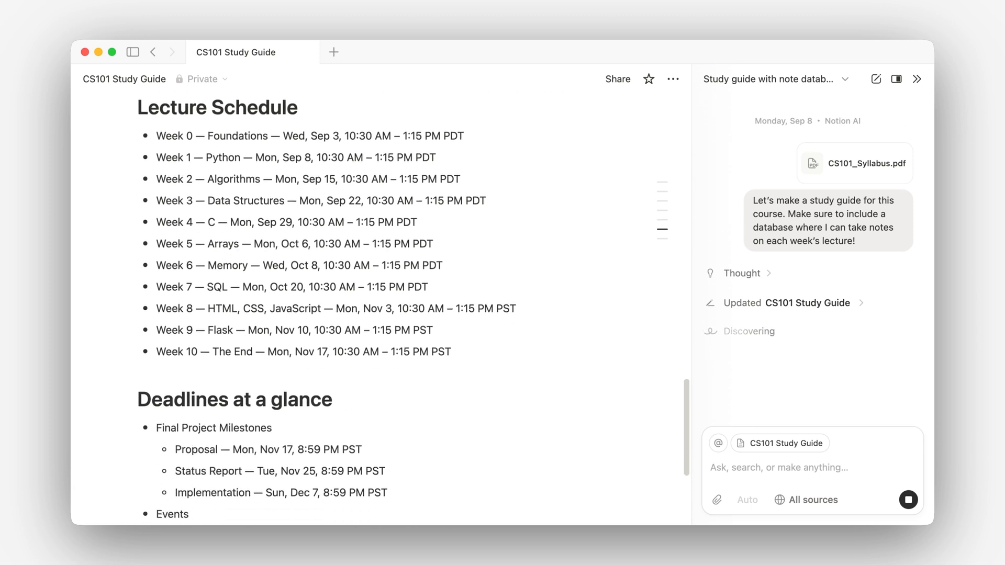
View the Week 1 — Python entry of the Lecture Notes database in side peek.
scroll(down, 3)
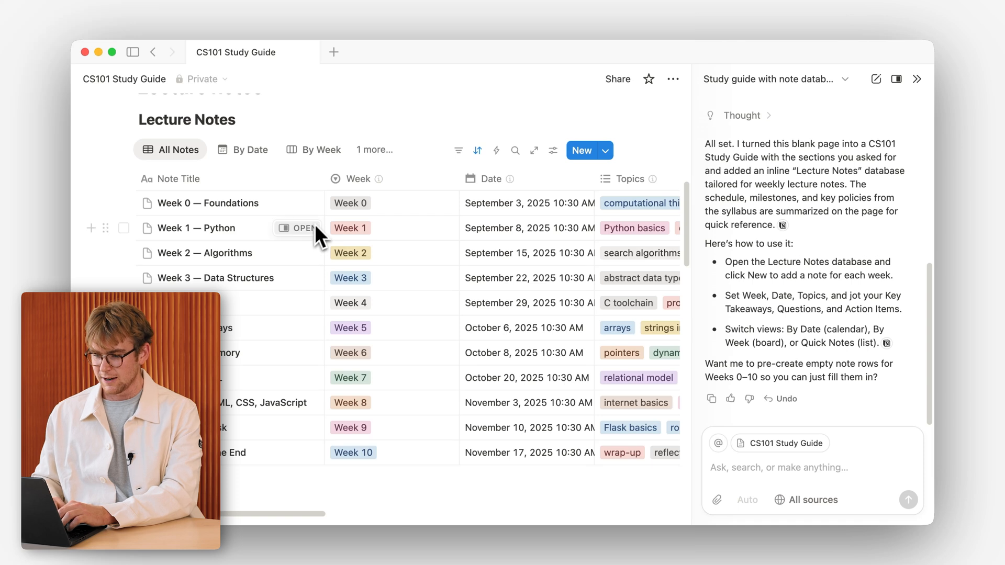
click(296, 228)
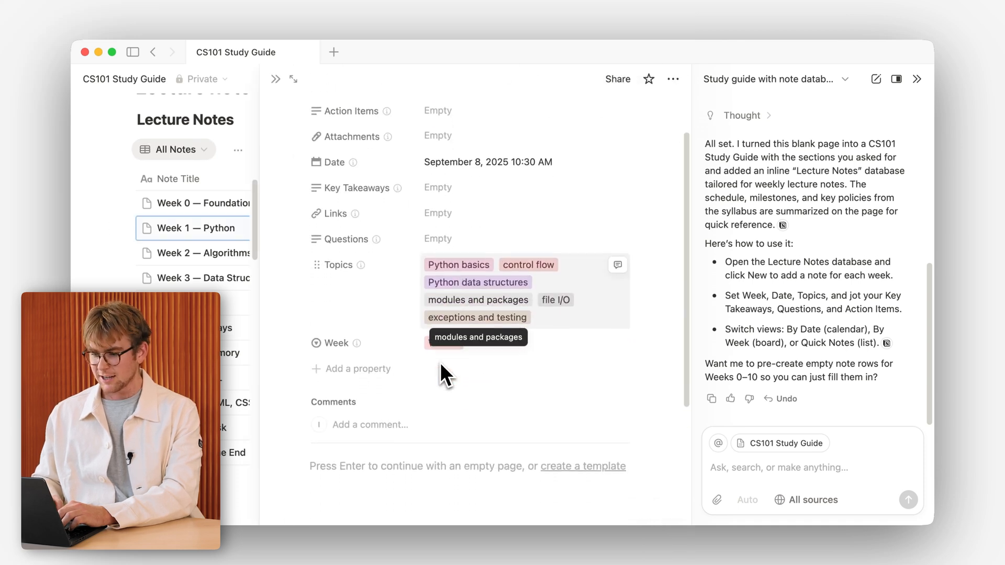